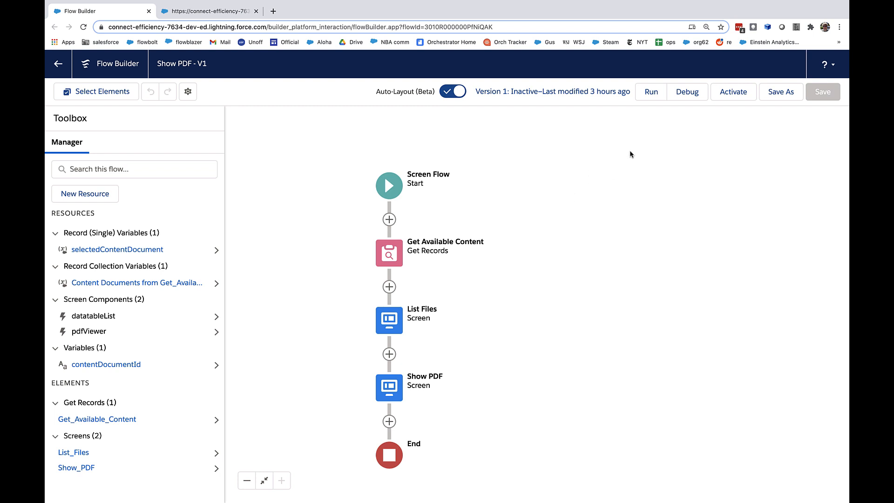
Step: Start a debug run of the Show PDF flow to reach its debug options
click(686, 91)
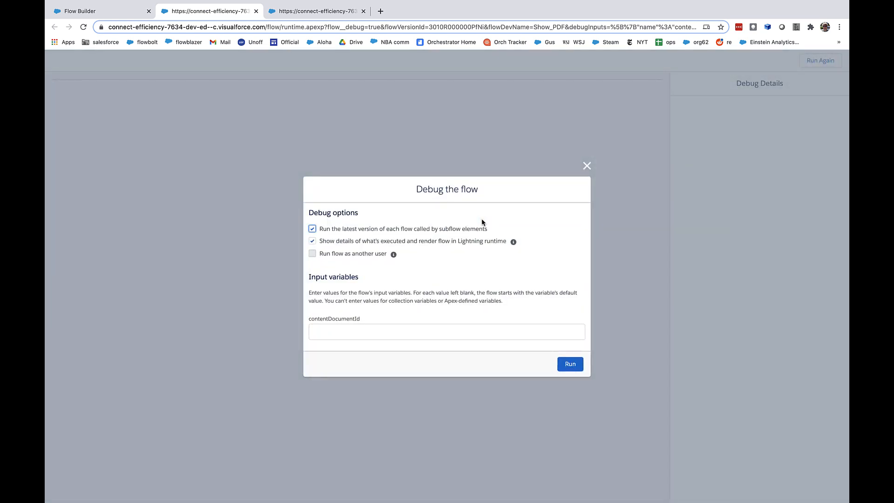
Step: Run the debug, select the ENERGY STAR file, view its PDF, and return to Flow Builder
click(569, 363)
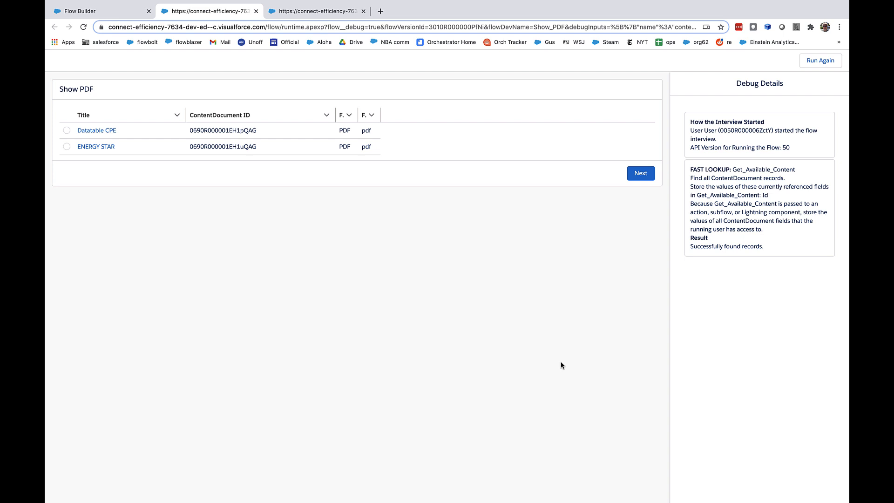
mouse_move(122, 160)
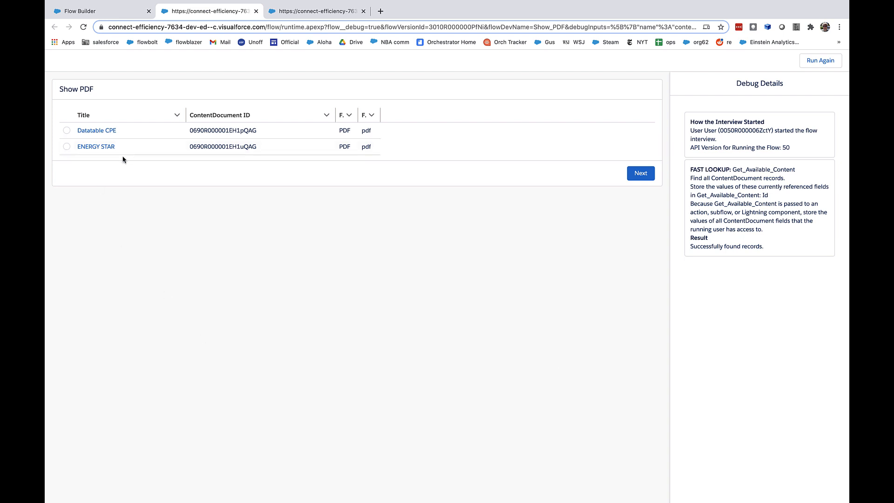
click(66, 147)
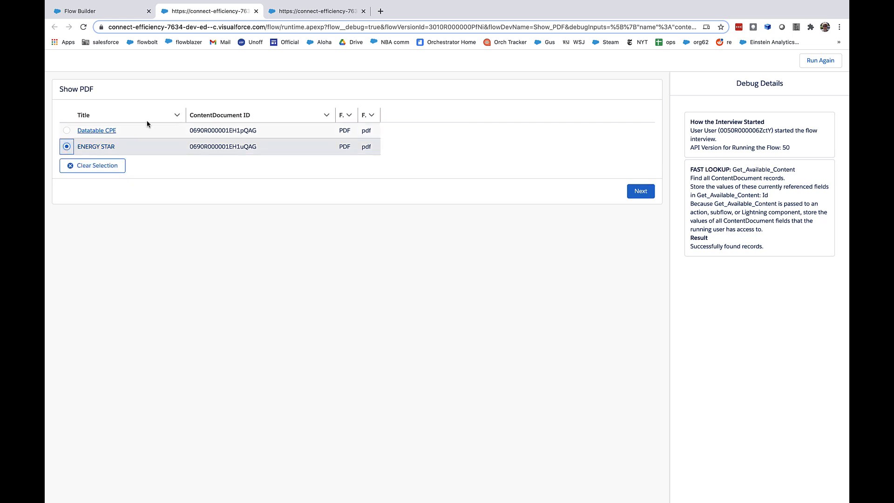
click(641, 191)
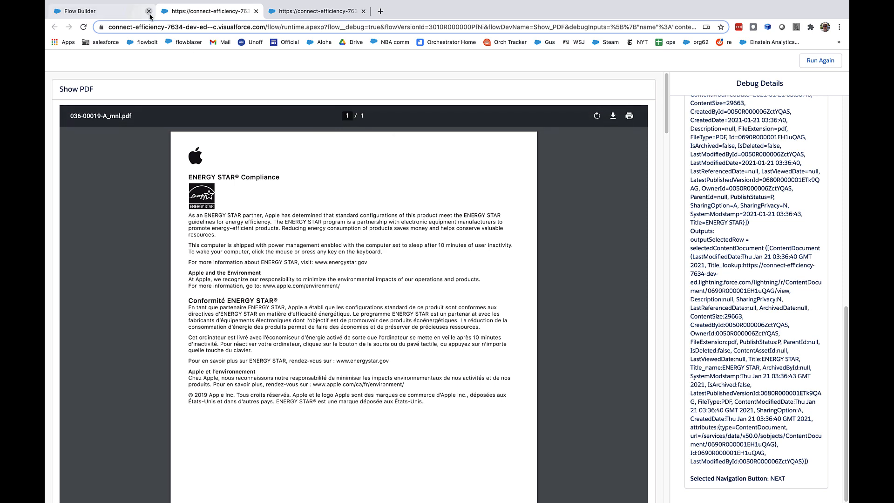
click(86, 11)
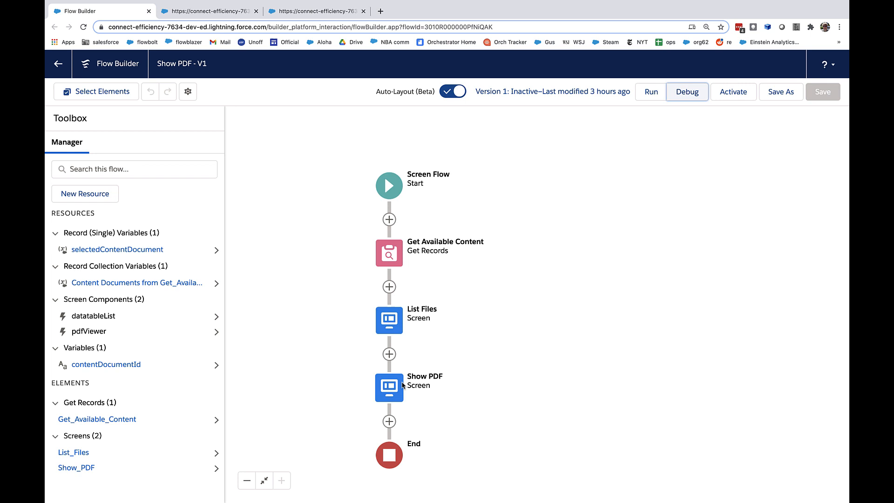
Step: Open the Show PDF screen and inspect the View PDF File component's File ID value
double_click(388, 387)
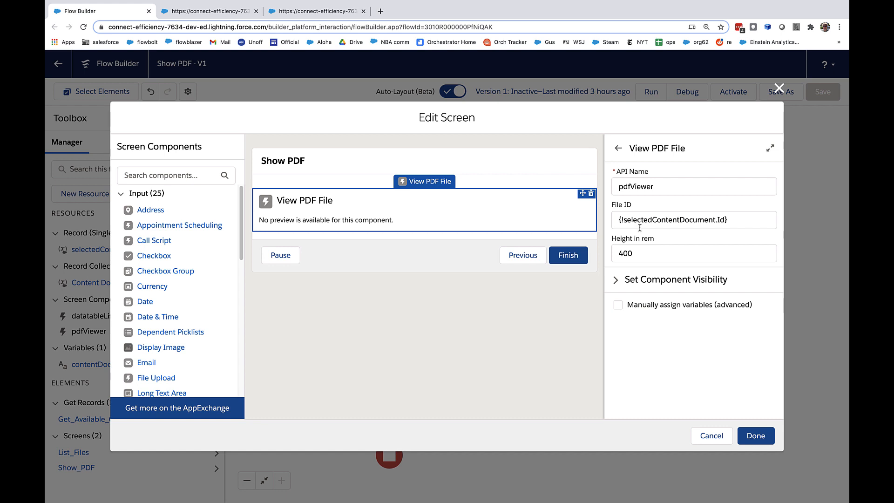
click(693, 253)
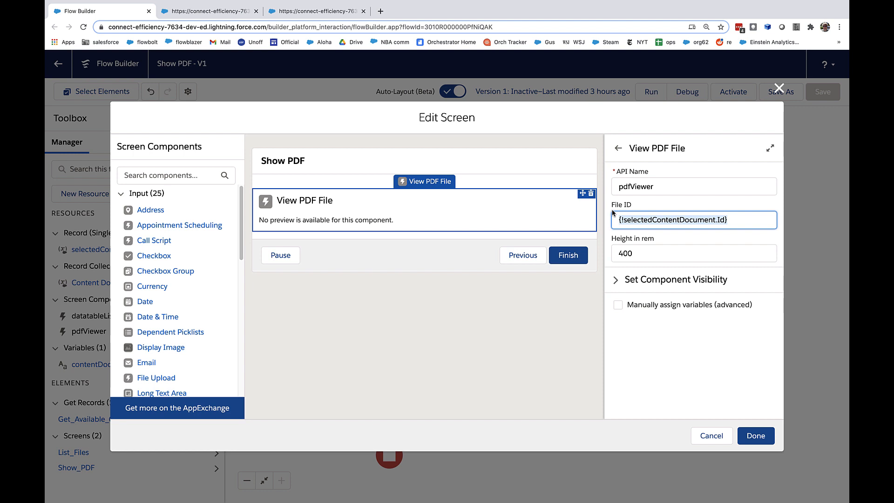
mouse_move(657, 203)
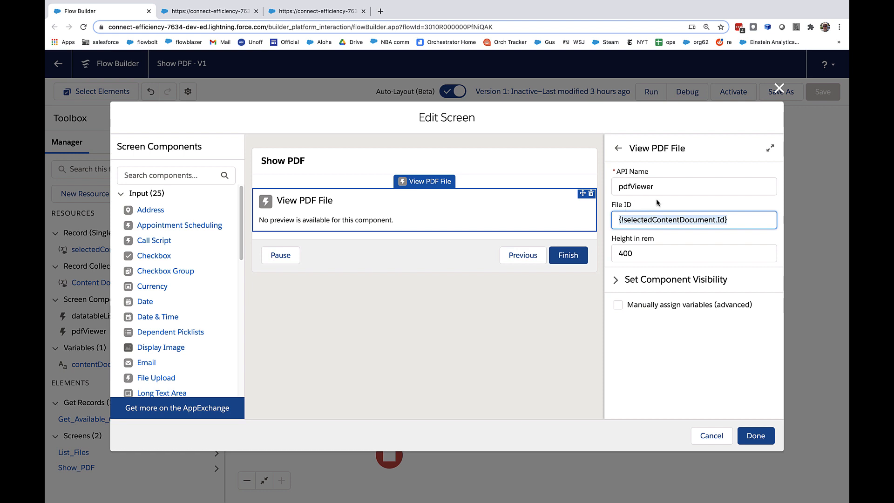
mouse_move(720, 160)
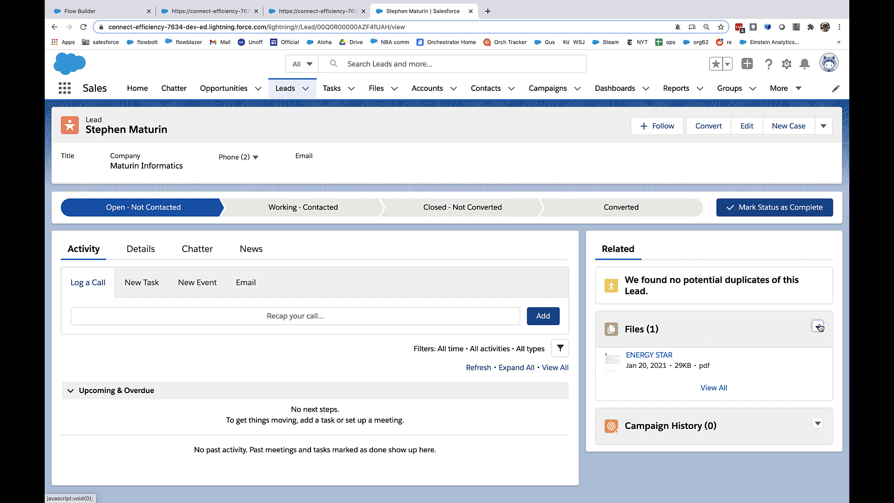
Step: Check the lead's Files card for the ENERGY STAR PDF and Add Files option, then return
click(819, 327)
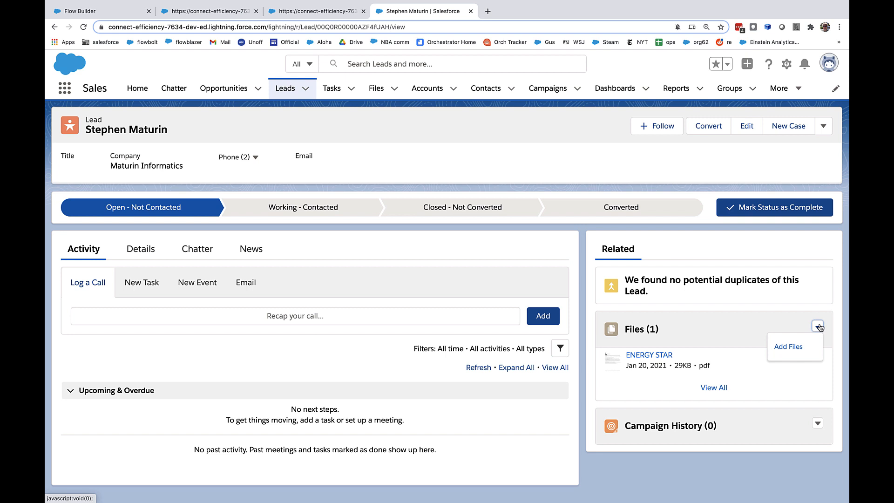
mouse_move(793, 330)
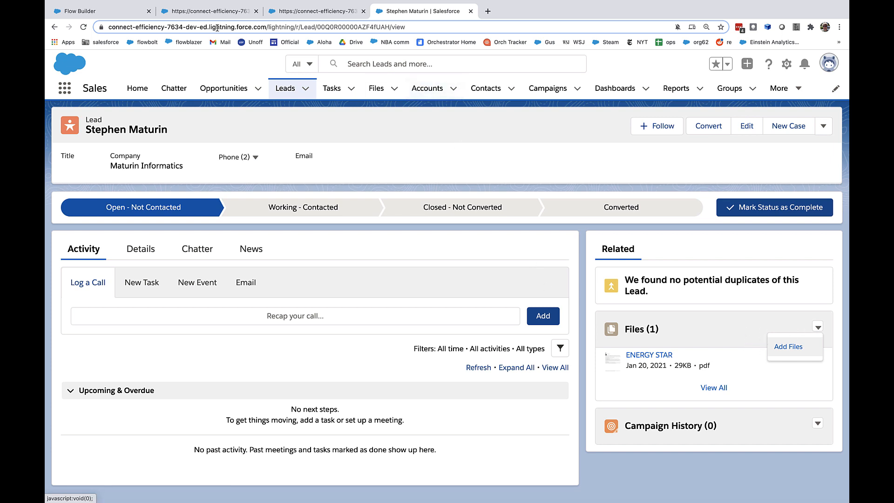
click(102, 11)
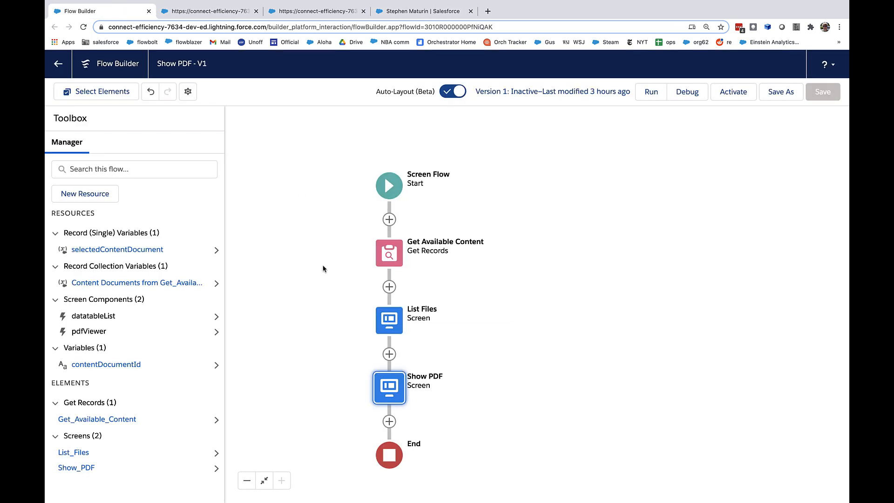
mouse_move(454, 289)
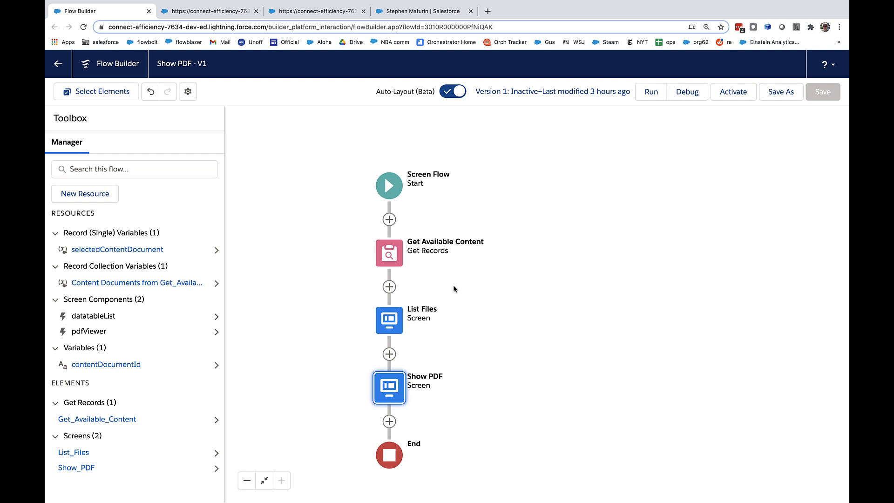
mouse_move(411, 293)
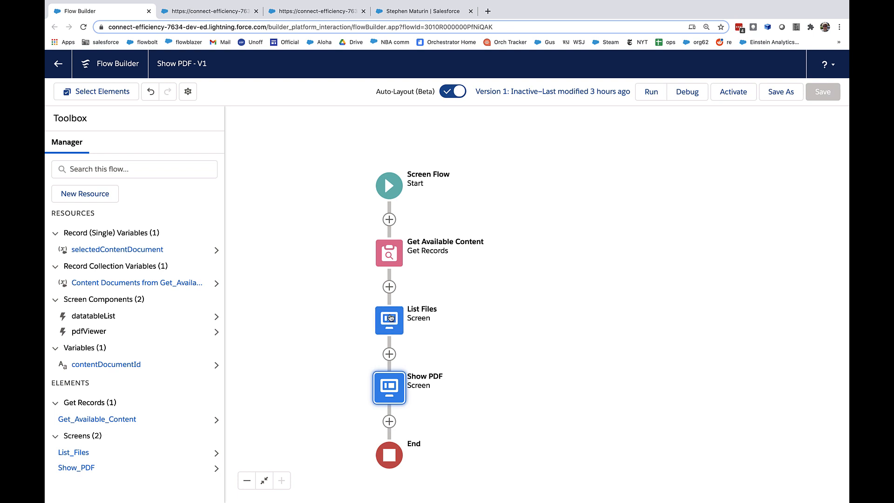
Step: Open the List Files screen, review the Datatable's properties, and open Configure Columns
double_click(389, 388)
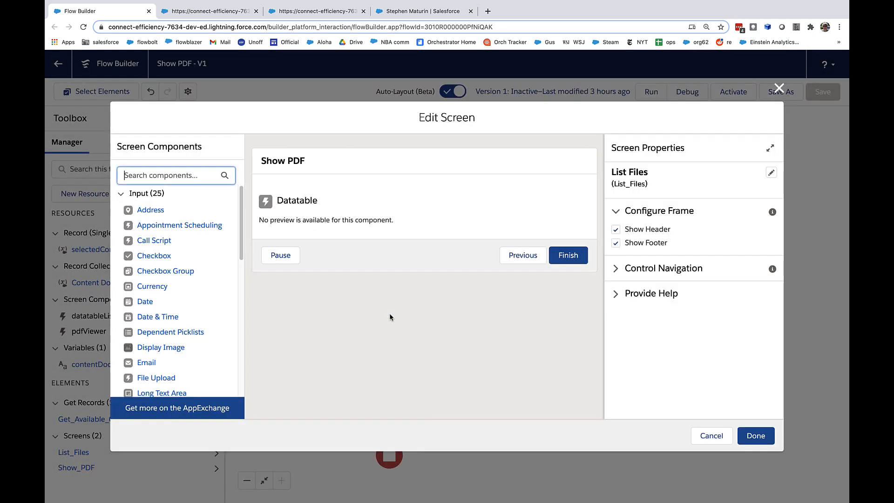
click(296, 209)
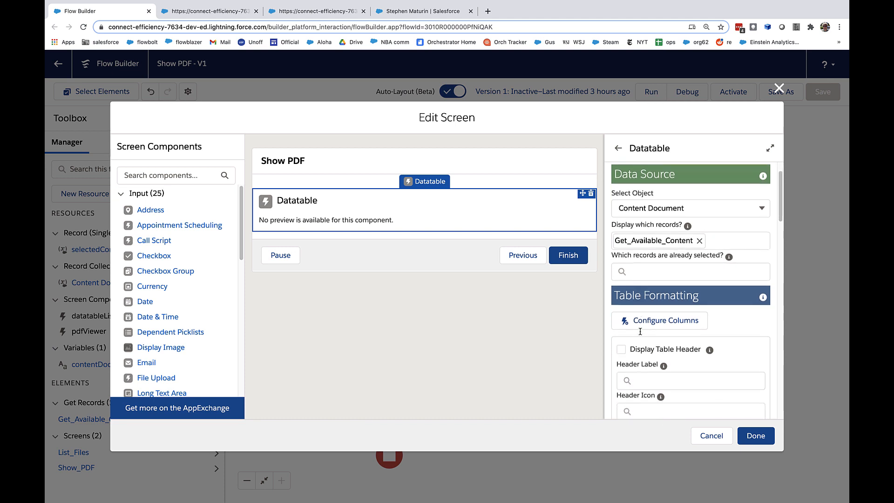
scroll(down, 3)
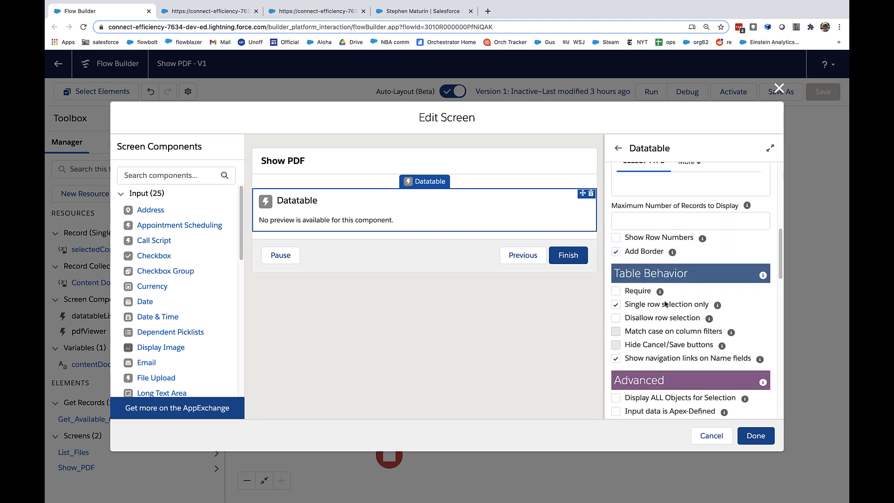
scroll(up, 3)
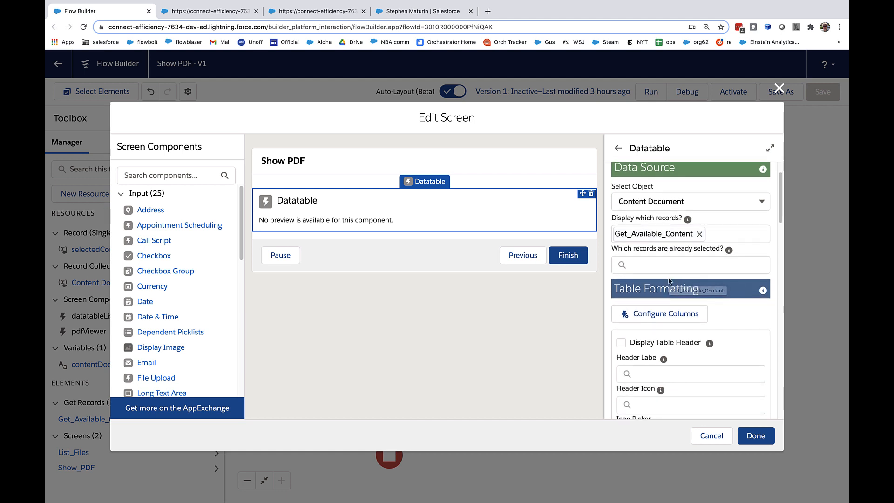
scroll(down, 3)
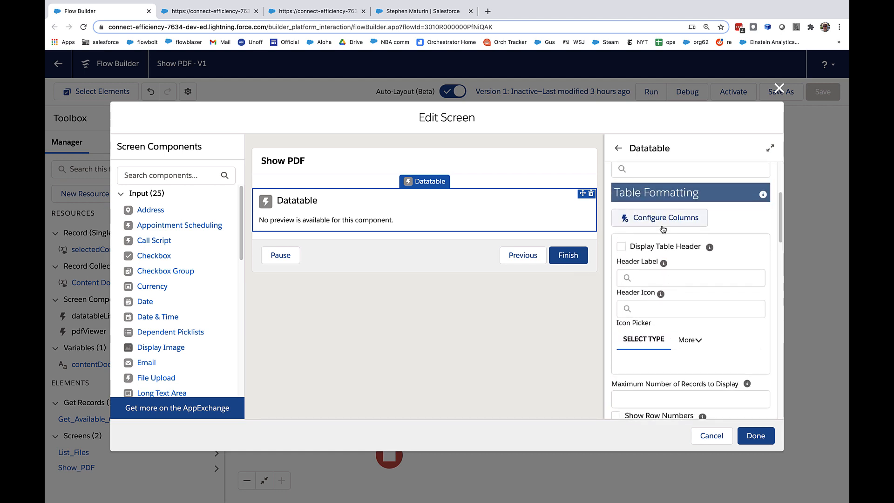
click(660, 217)
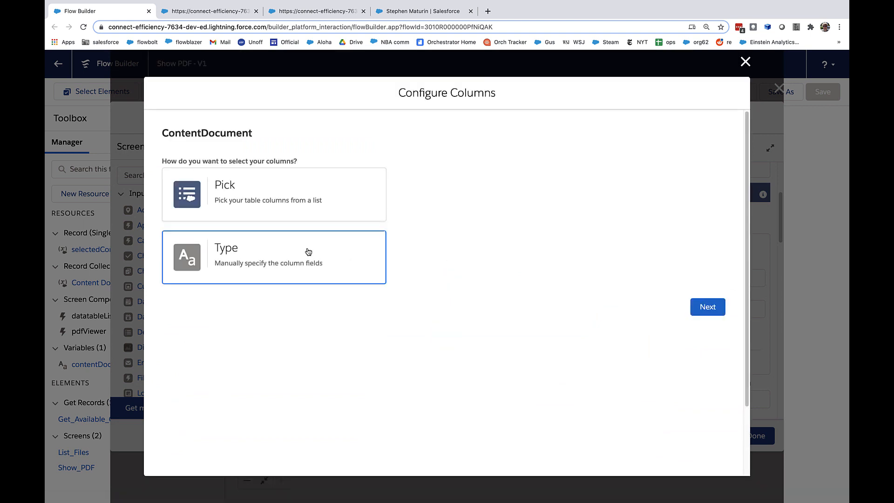
Step: Preview the Title, ContentDocument ID, File Type and File Extension column widths, then close without changes
click(707, 307)
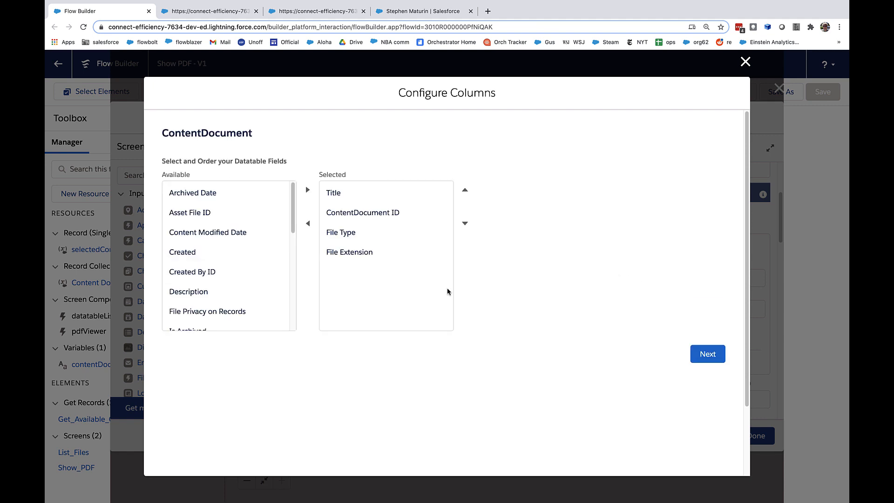
click(707, 354)
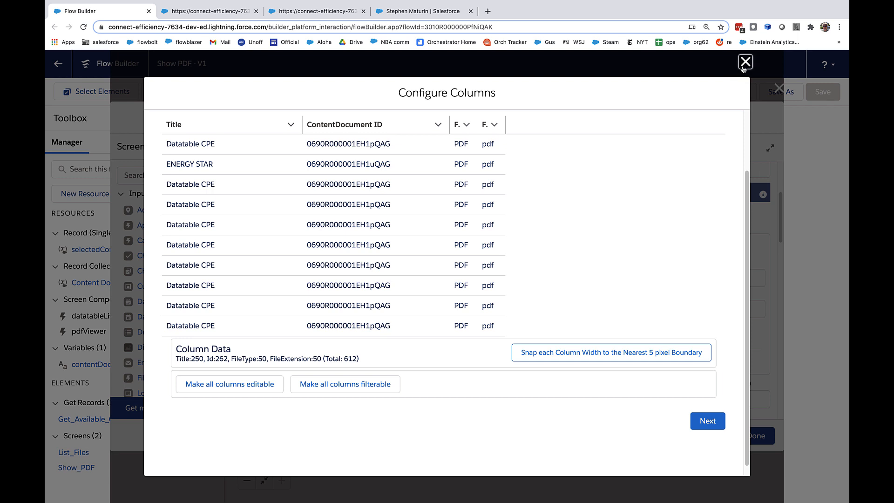
click(746, 62)
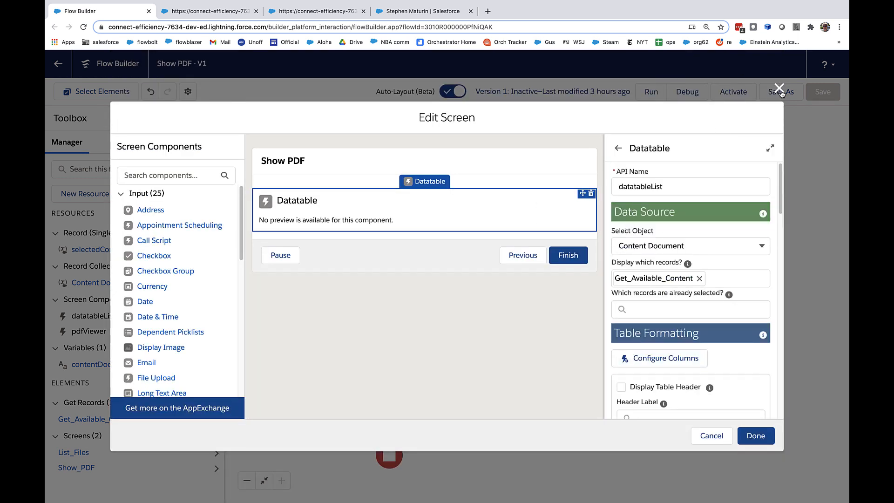
Step: Close the List Files Edit Screen dialog to return to the flow canvas
click(779, 89)
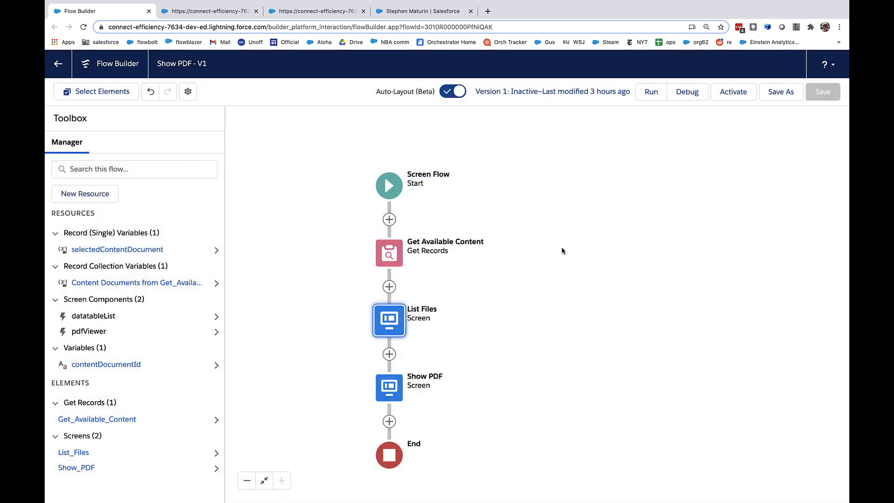
mouse_move(479, 356)
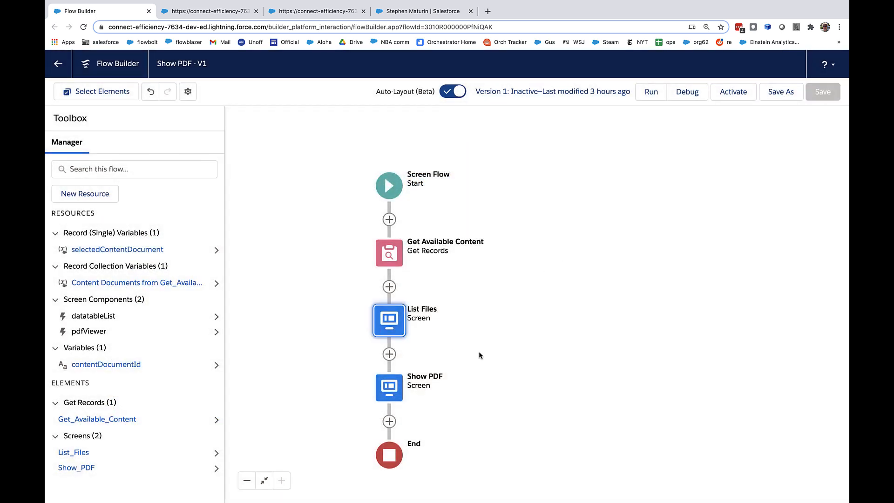